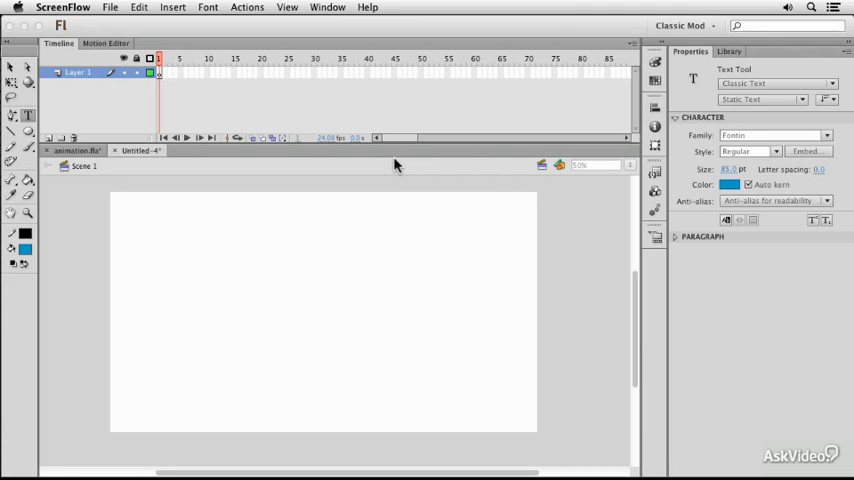
mouse_move(280, 282)
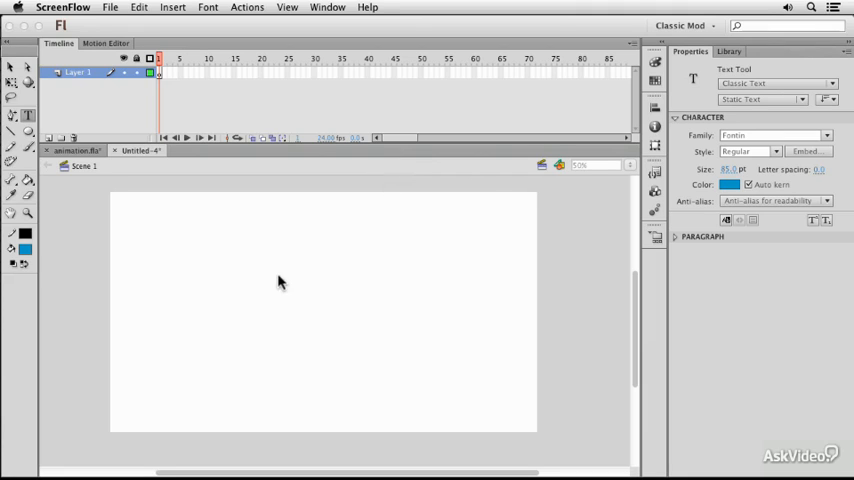
mouse_move(234, 272)
text(Hello)
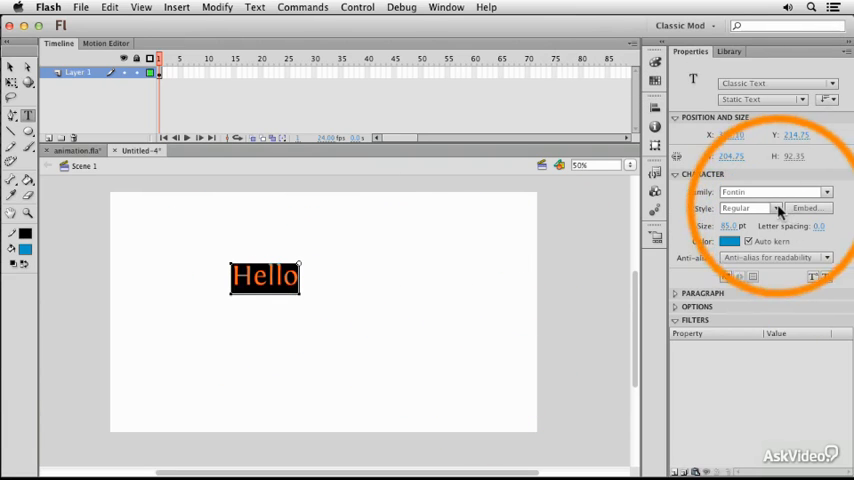
Set the Hello text to size 200 and recolour it dark teal from the swatches
click(736, 226)
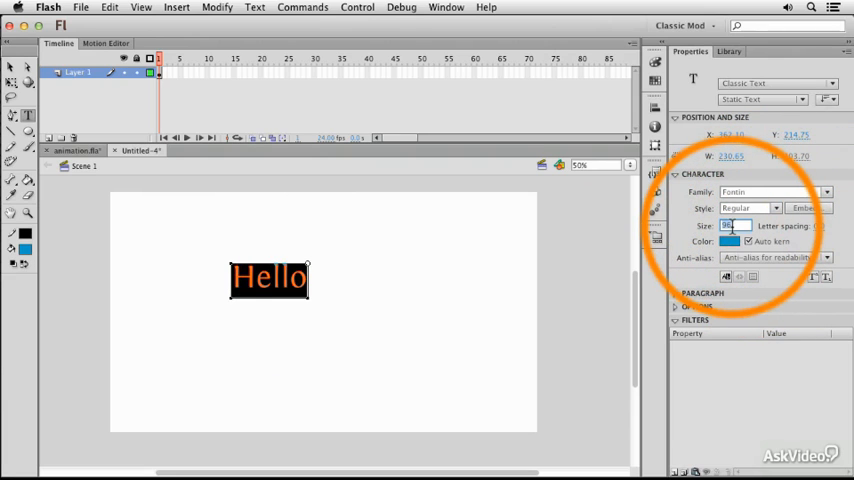
text(200.0)
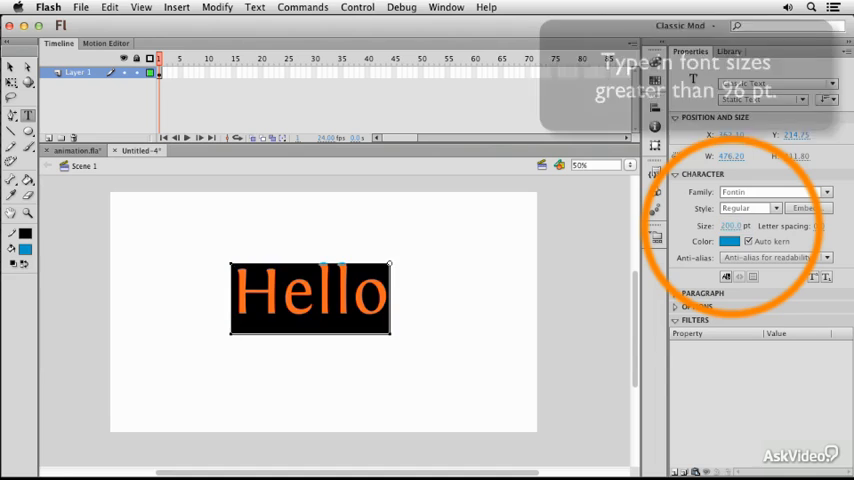
click(728, 242)
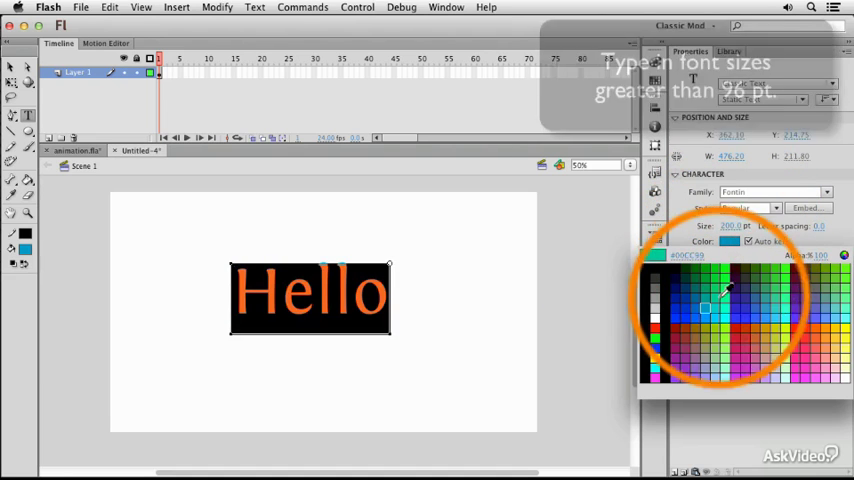
click(706, 308)
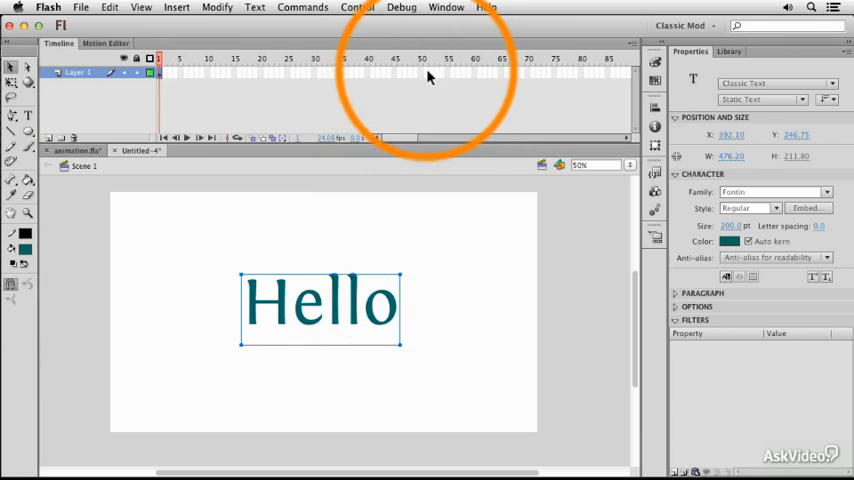
Extend frames to 50, break Hello apart and distribute the letters to separate layers
click(416, 62)
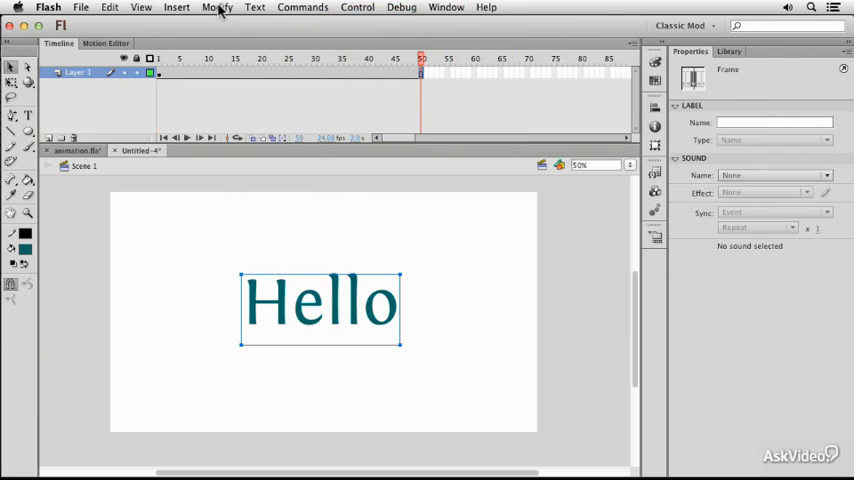
click(210, 8)
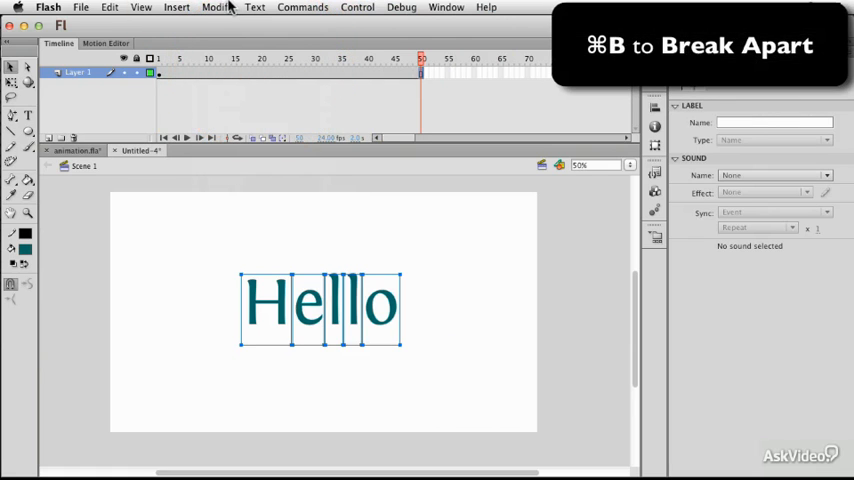
click(218, 8)
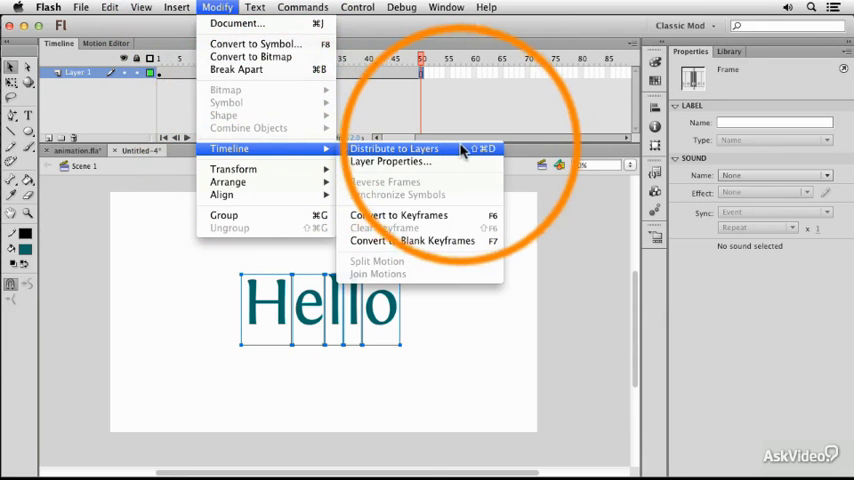
click(394, 148)
text(01 h)
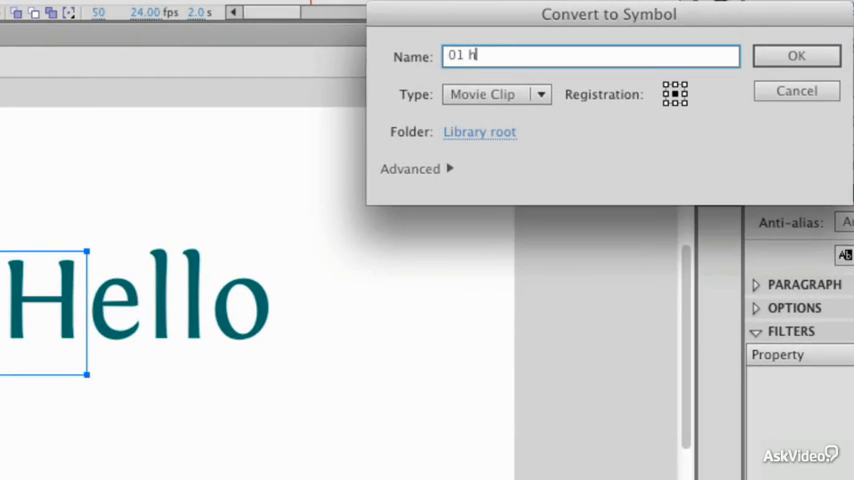
Convert H, e and the first l into movie clips named 01 h, 02 e, 03 l
click(804, 62)
text(0)
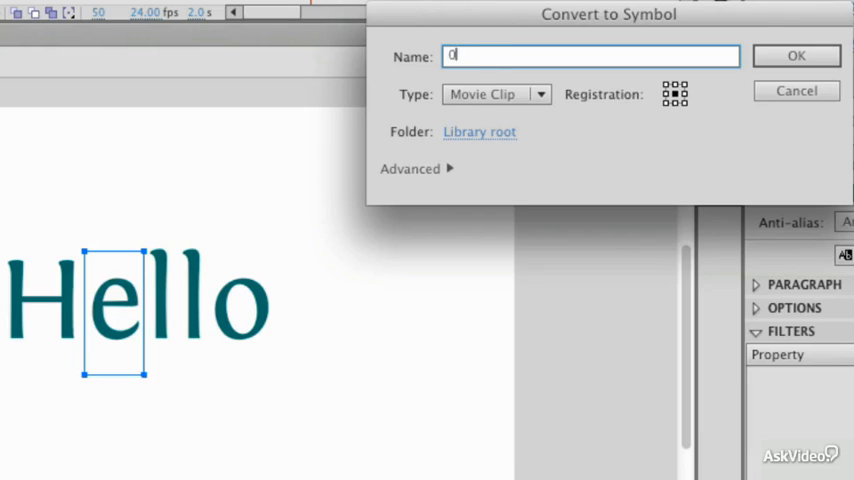
click(796, 52)
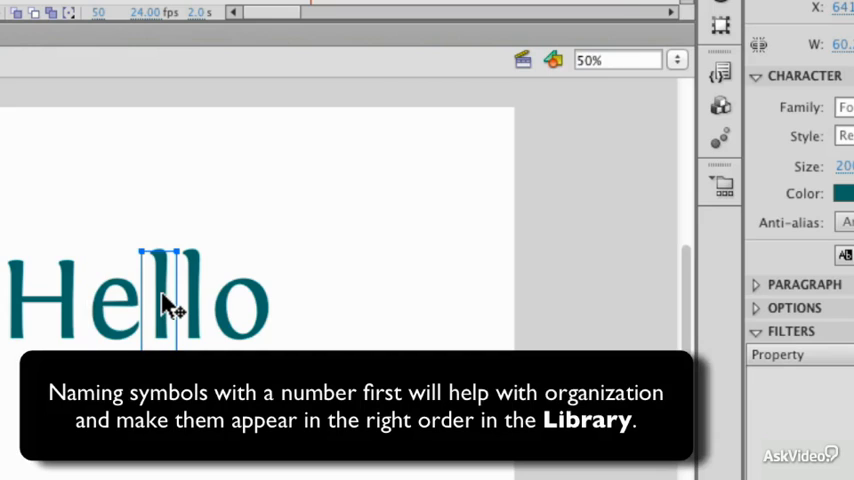
text(03)
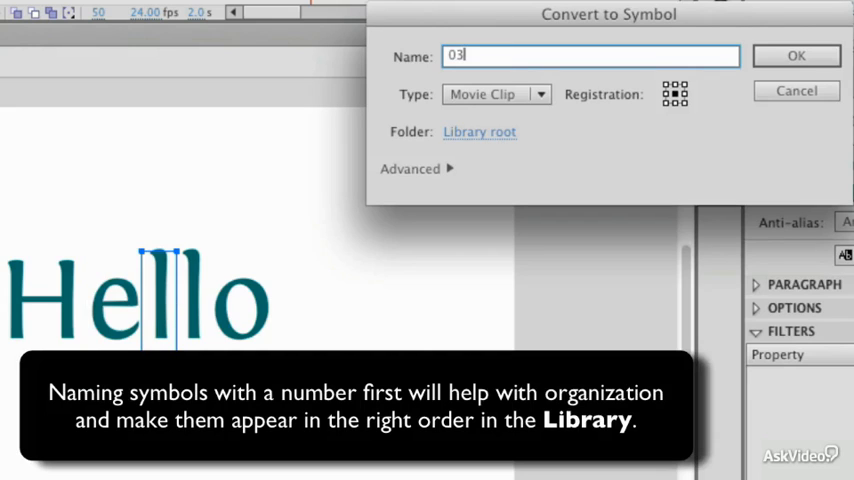
click(806, 54)
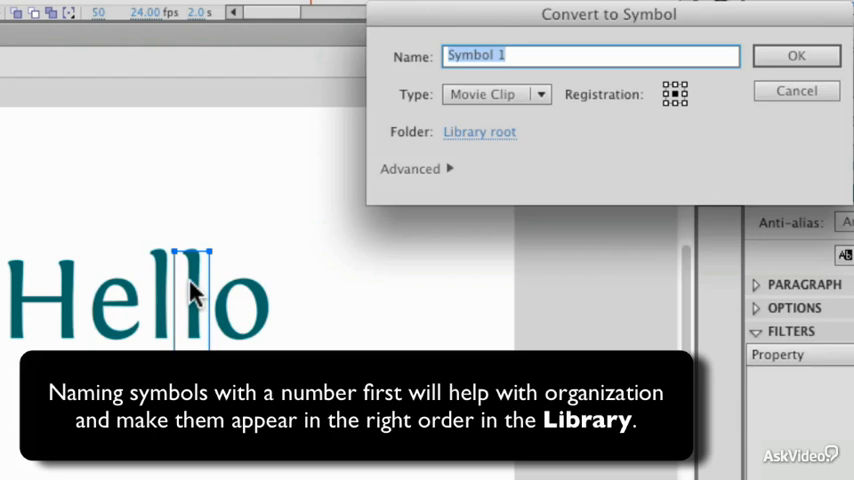
Convert the second l and the o into movie clips named 04 l and 05 o
text(04)
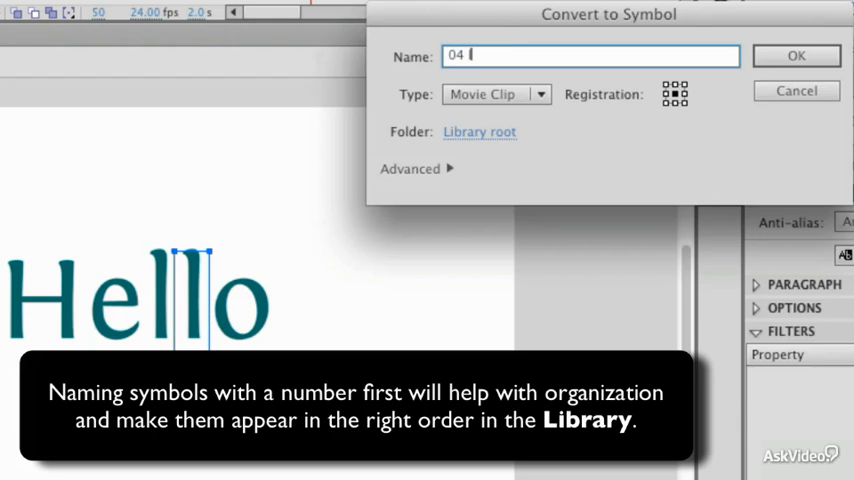
click(802, 56)
text(05)
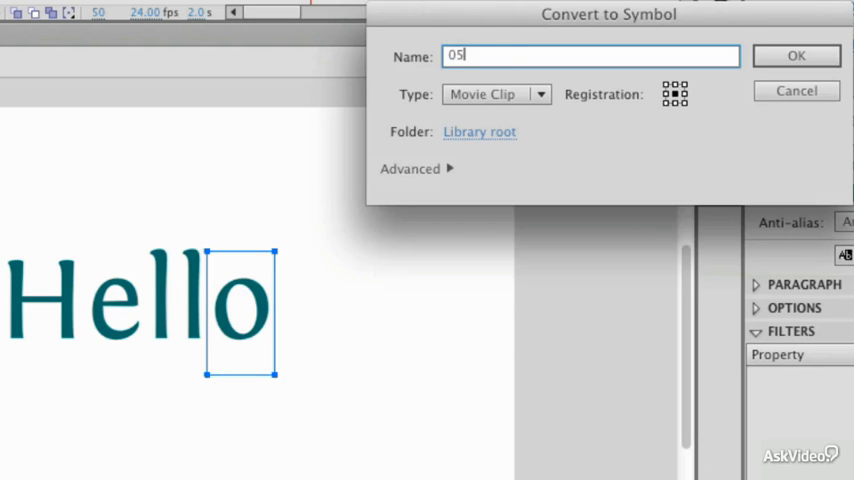
text(" d")
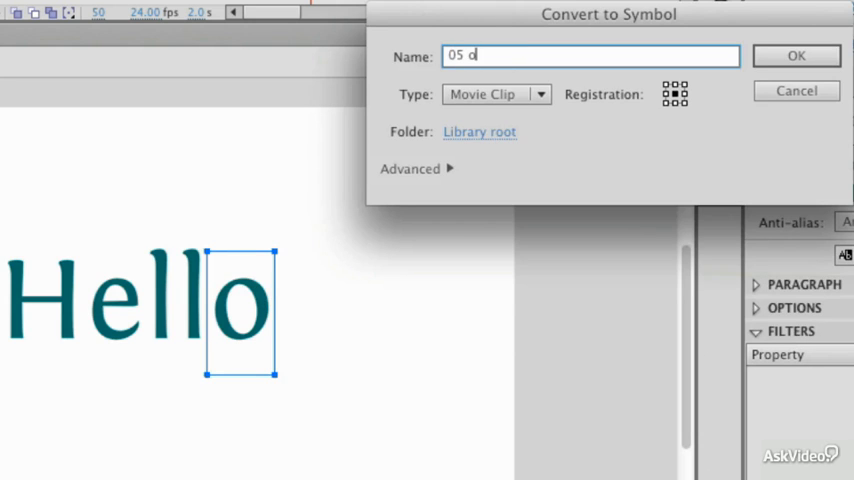
click(800, 52)
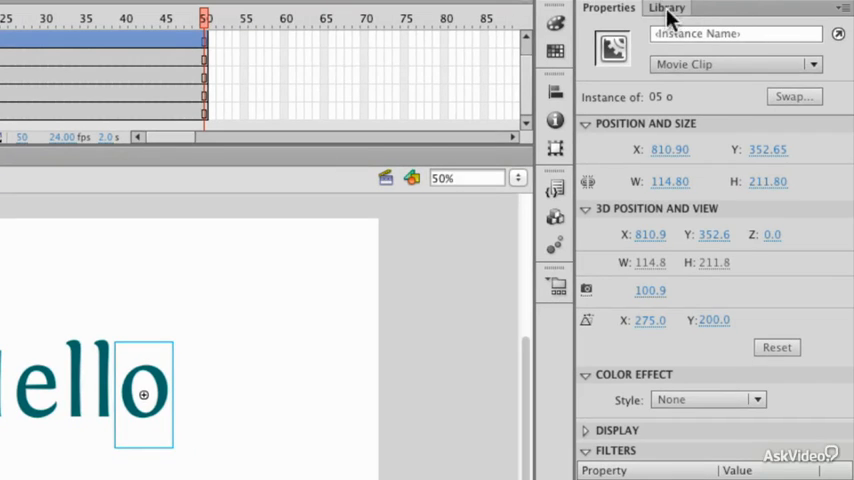
Show the Library and preview the numbered letter symbols listed there
click(676, 8)
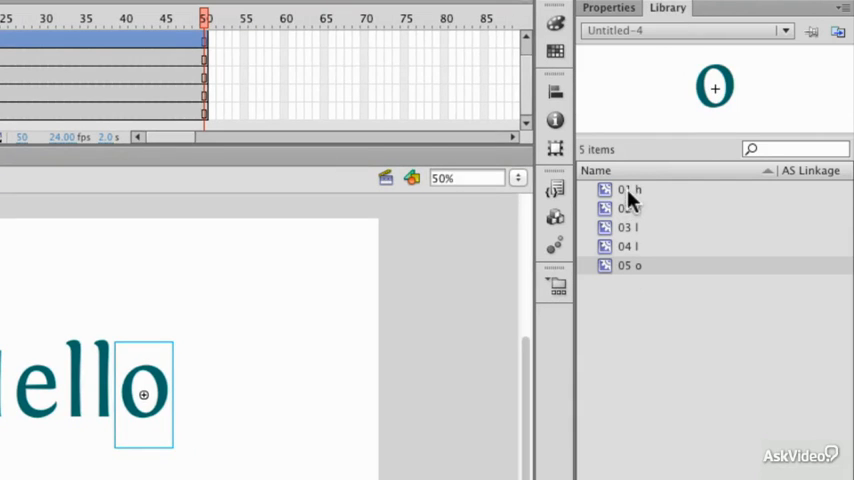
click(634, 246)
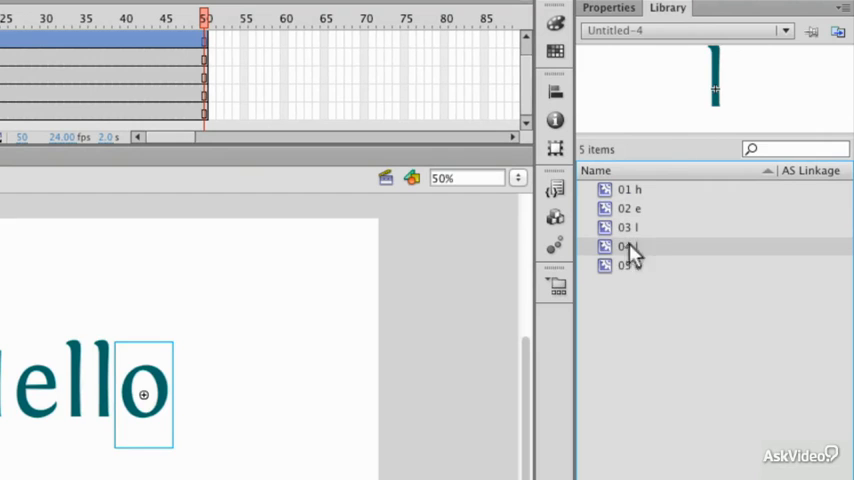
click(630, 264)
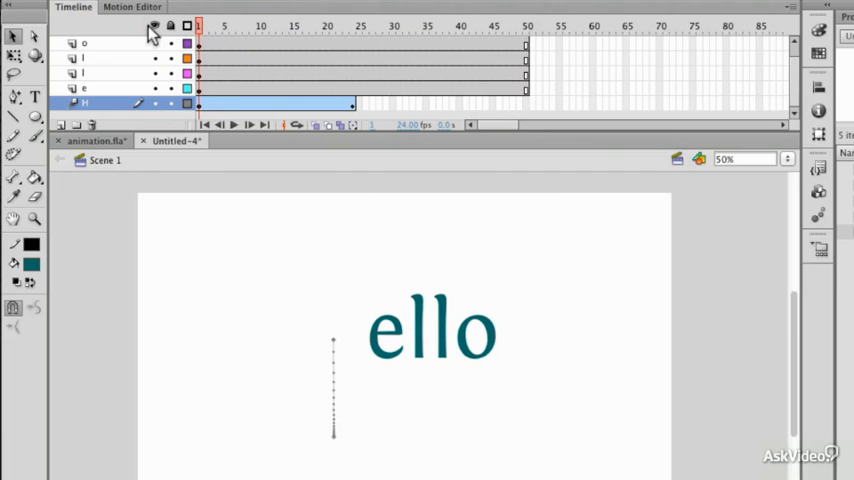
Check the H's fly-in tween mid-frame, then apply the same fly-in-from-top preset to the other letters
click(338, 28)
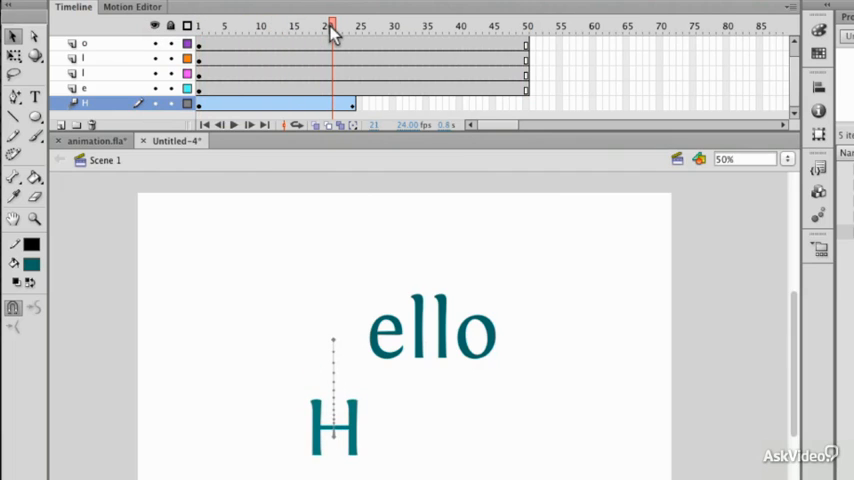
mouse_move(304, 62)
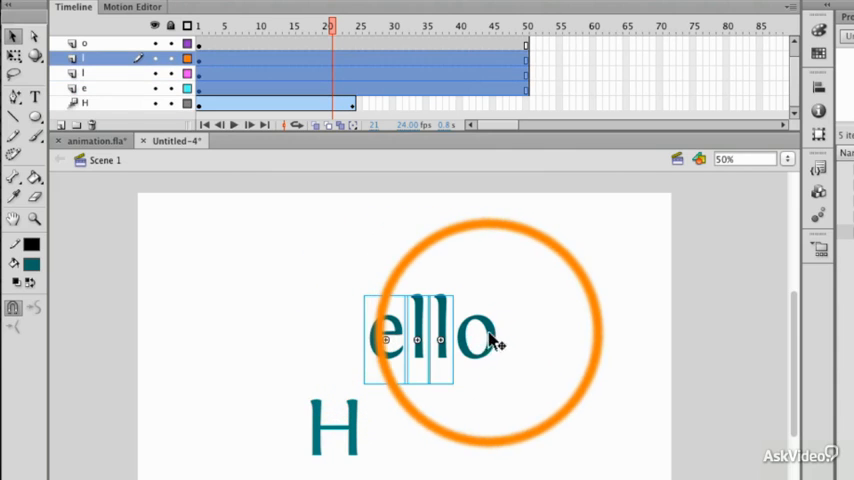
click(818, 216)
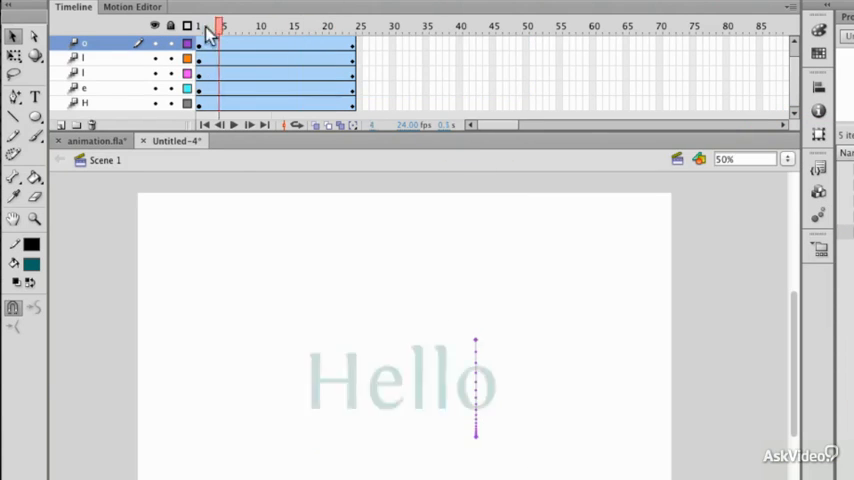
click(320, 24)
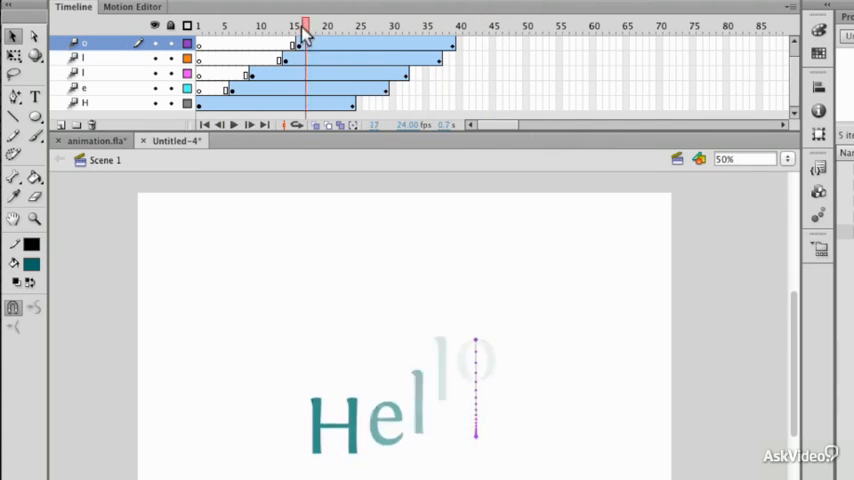
Shift a letter's tween span a few frames later so it starts after the previous letter
drag(304, 24, 378, 24)
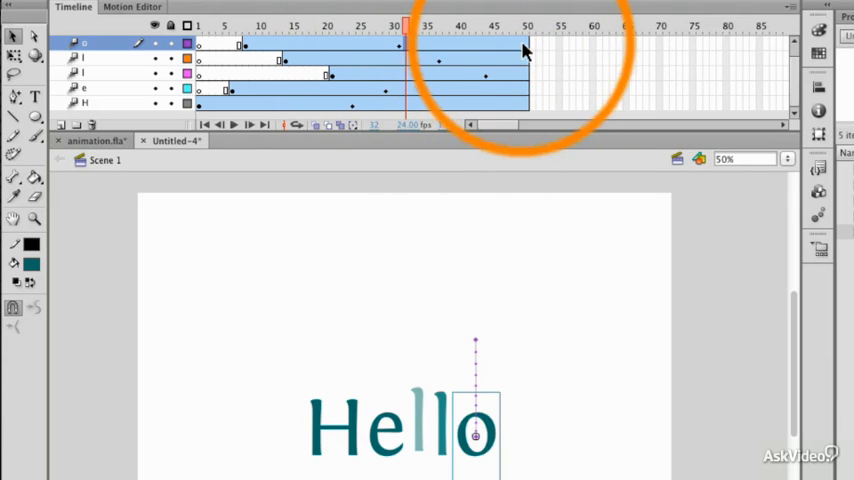
Drag the final frames of all letter tweens out so they end together around frame 55
click(292, 24)
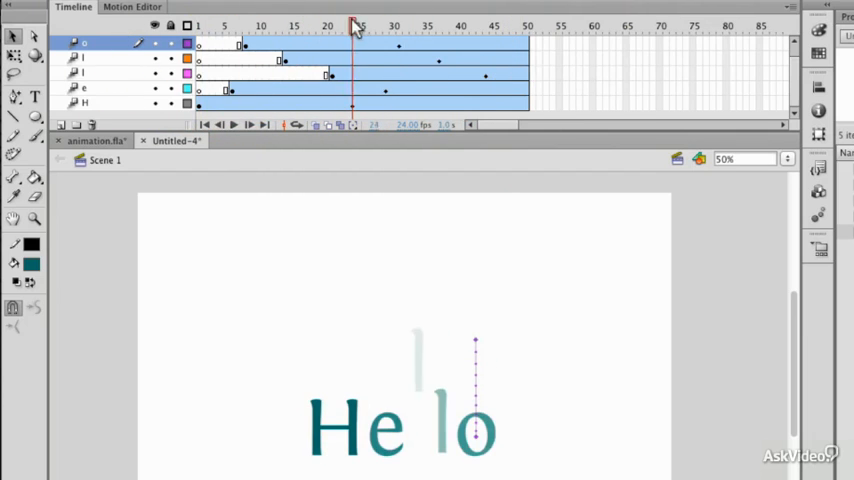
drag(354, 26, 498, 26)
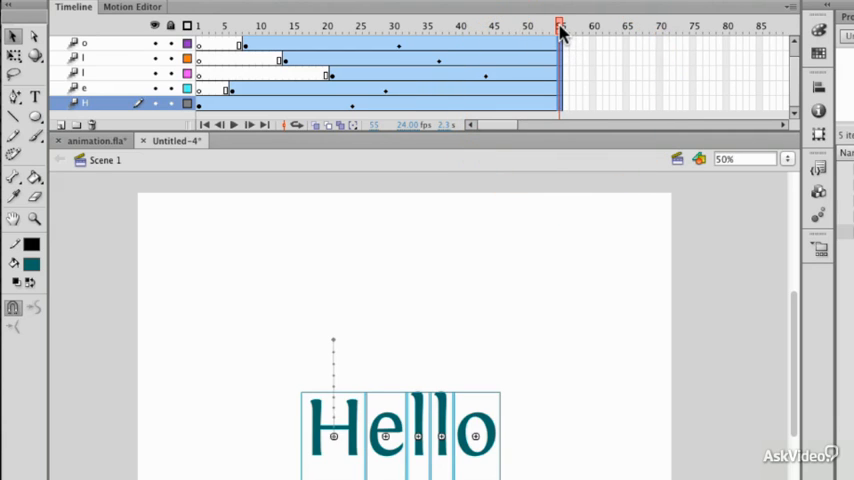
click(200, 30)
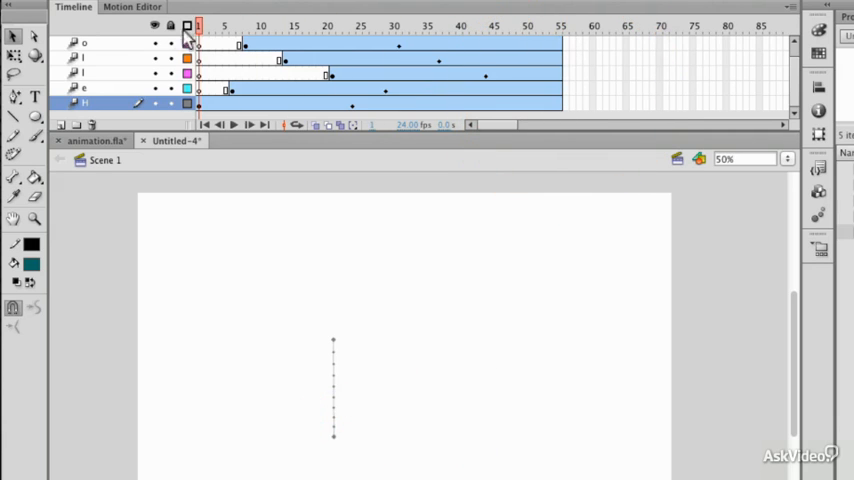
click(424, 24)
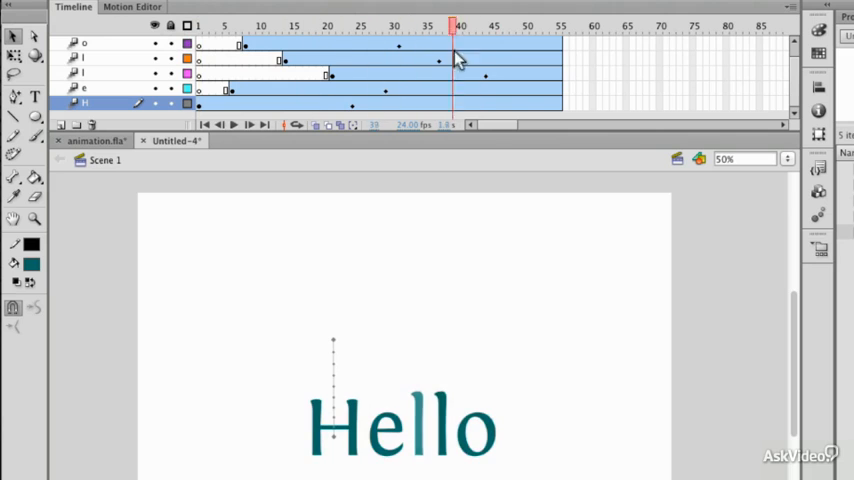
click(226, 26)
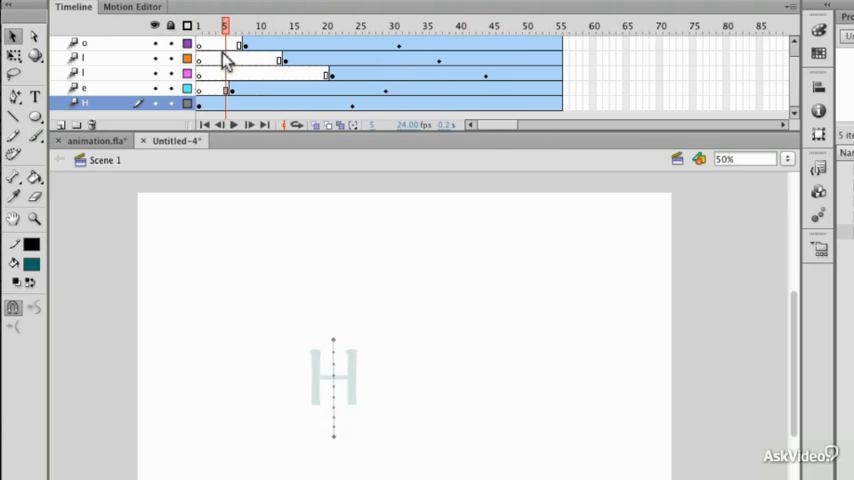